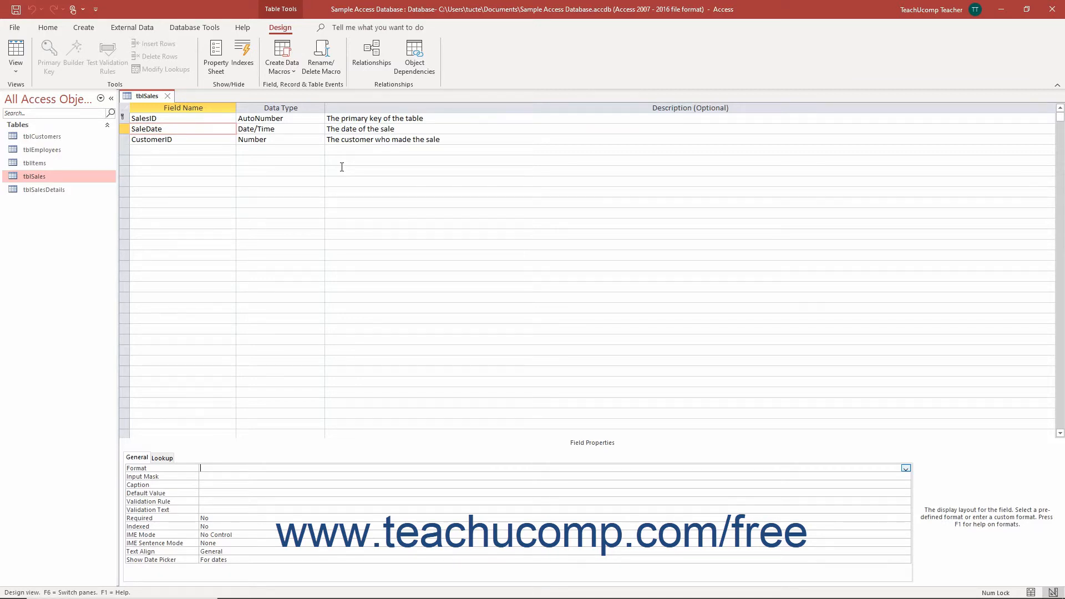
{"action": "mouse_move", "coordinate": [907, 466]}
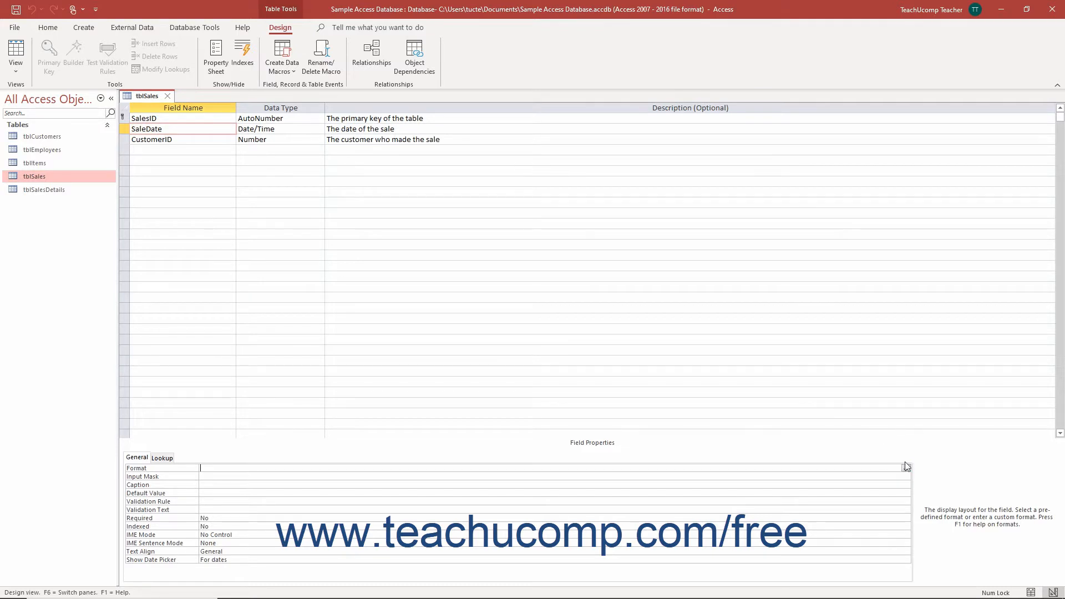
- Preview the date format options in SaleDate's Format property drop-down
{"action": "left_click", "coordinate": [906, 467]}
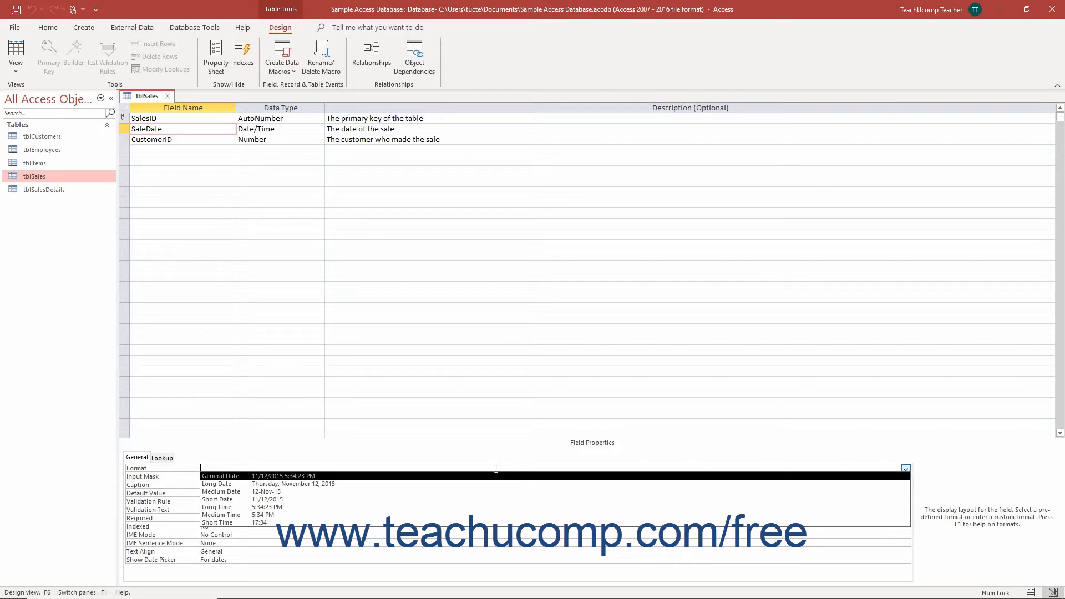
{"action": "mouse_move", "coordinate": [326, 479]}
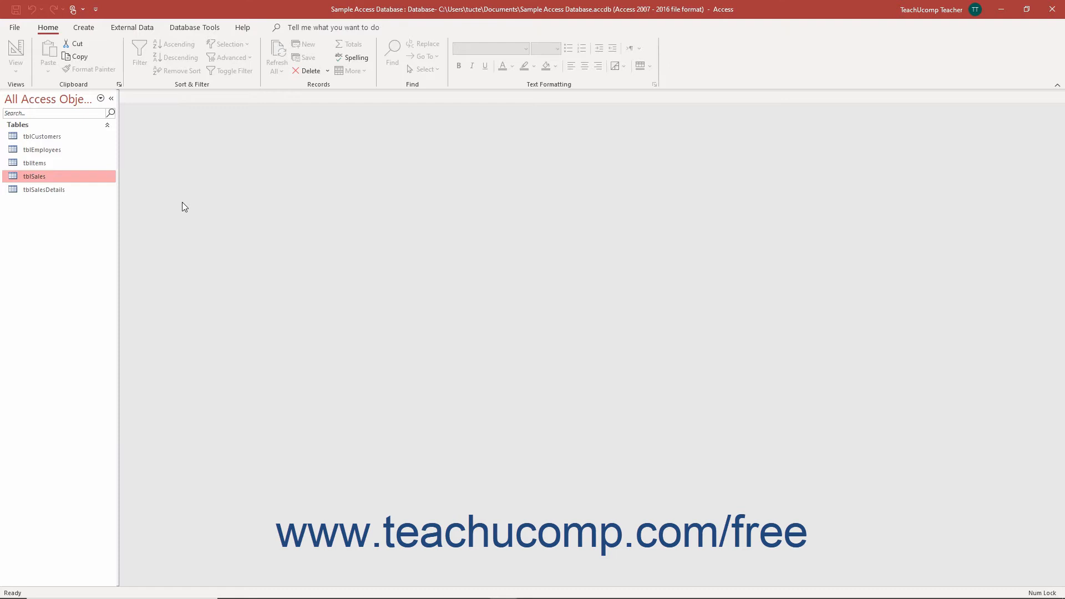
{"action": "mouse_move", "coordinate": [182, 209]}
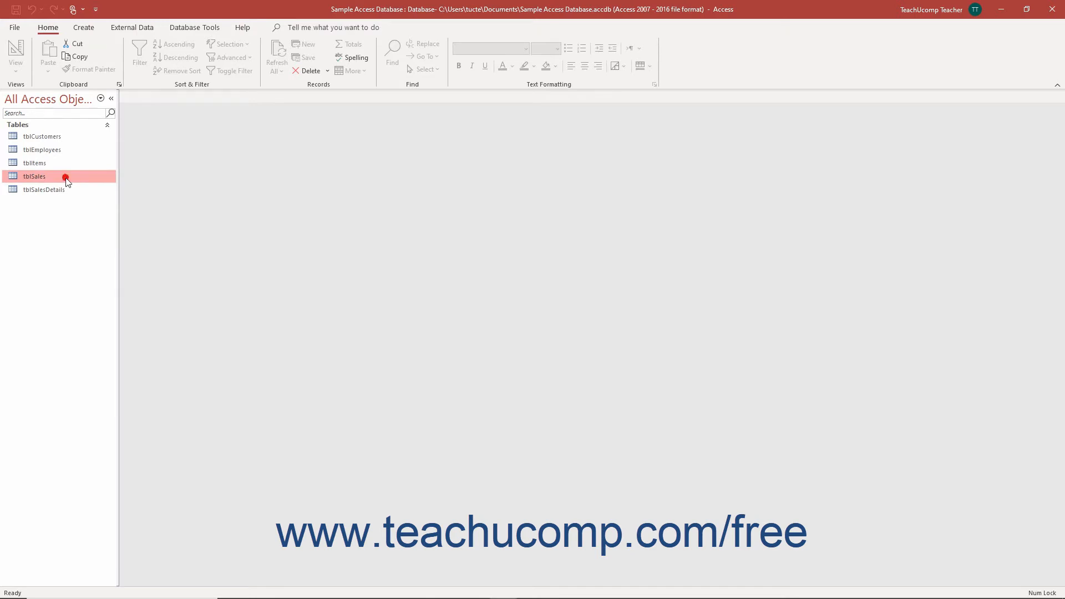
{"action": "mouse_move", "coordinate": [67, 182]}
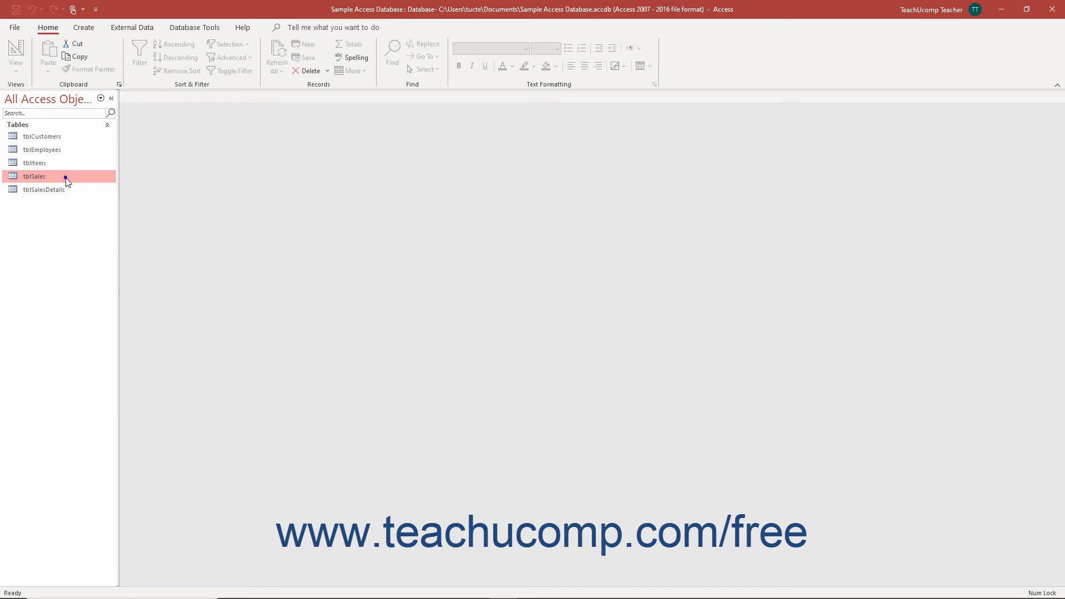
- Reopen tblSales in Design View from the Navigation Pane context menu
{"action": "right_click", "coordinate": [34, 176]}
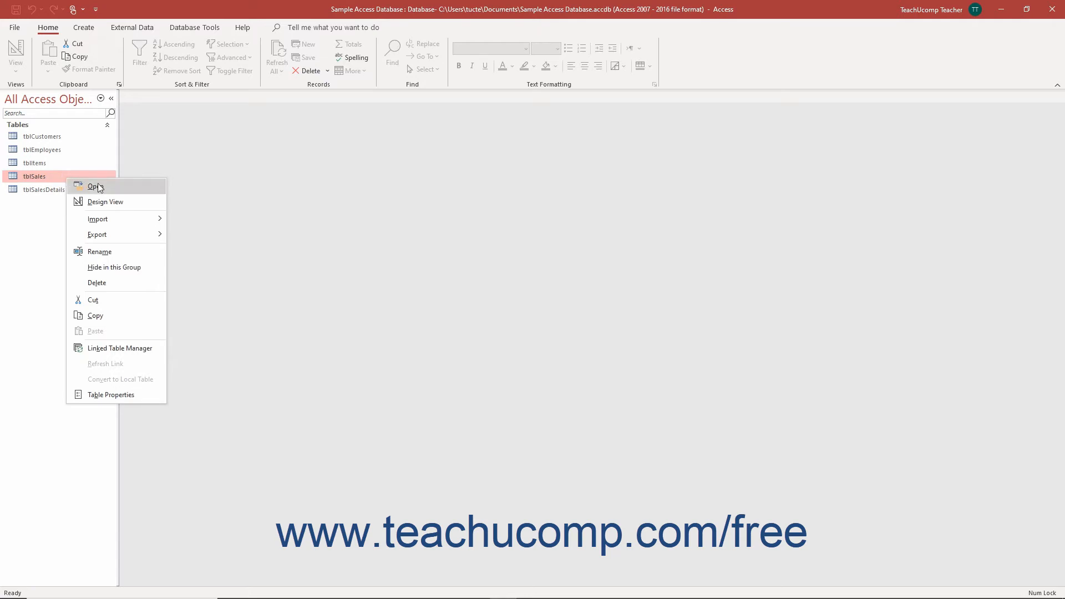
{"action": "mouse_move", "coordinate": [105, 202]}
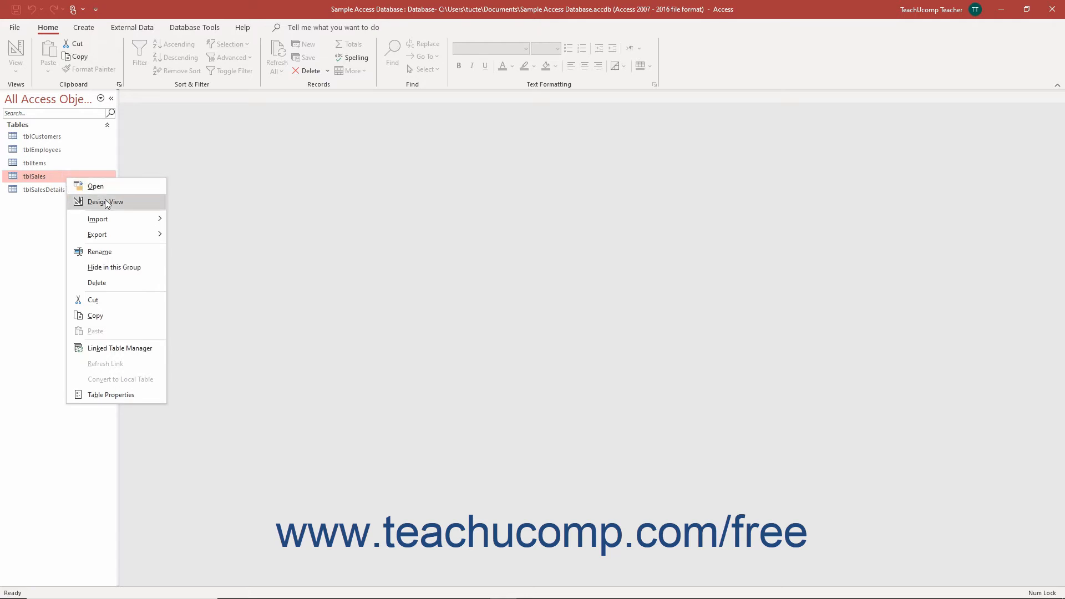
{"action": "left_click", "coordinate": [106, 202]}
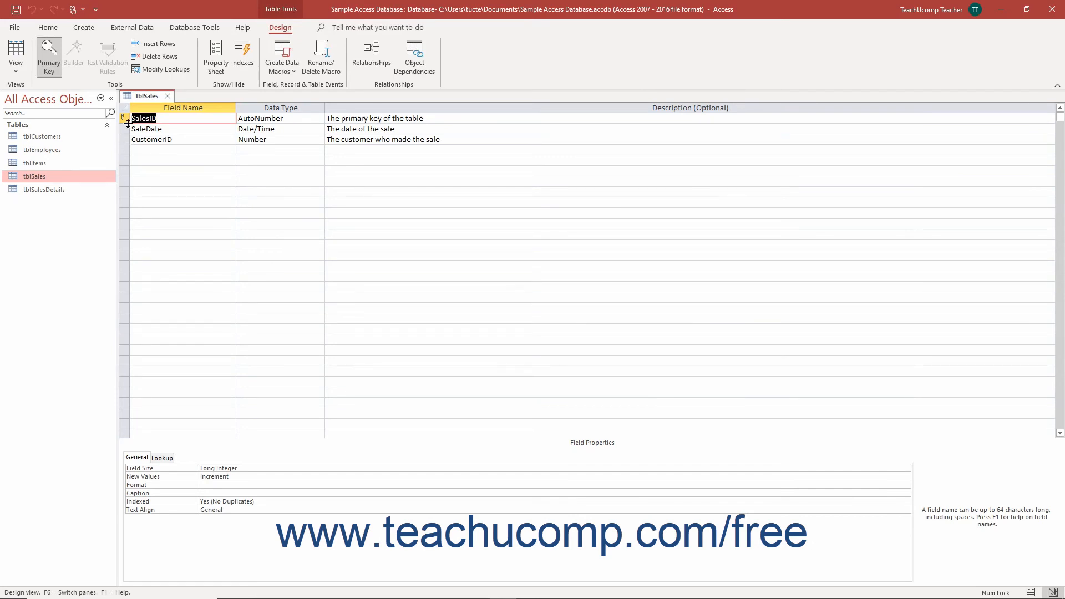
- Select the SaleDate field row to show its Field Properties
{"action": "left_click", "coordinate": [127, 129]}
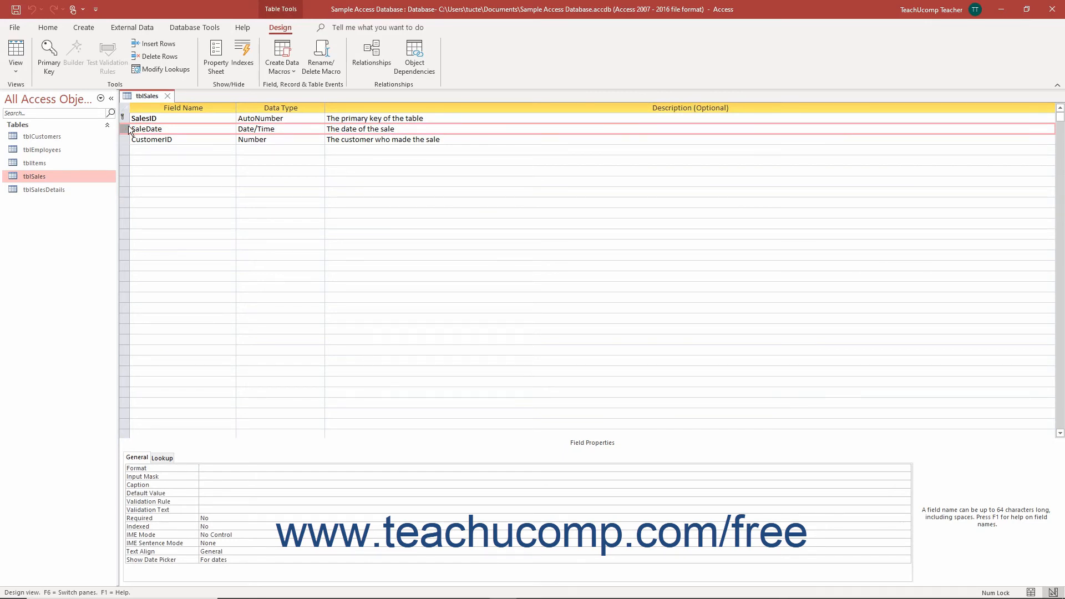
{"action": "mouse_move", "coordinate": [574, 442]}
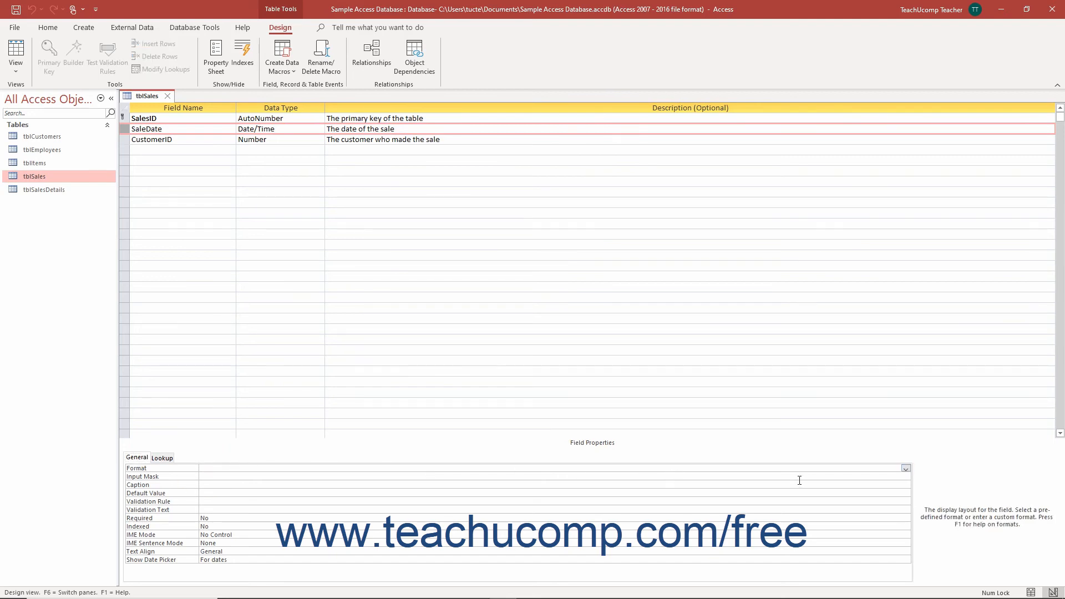
- Set SaleDate's Format property to Short Date
{"action": "left_click", "coordinate": [906, 469]}
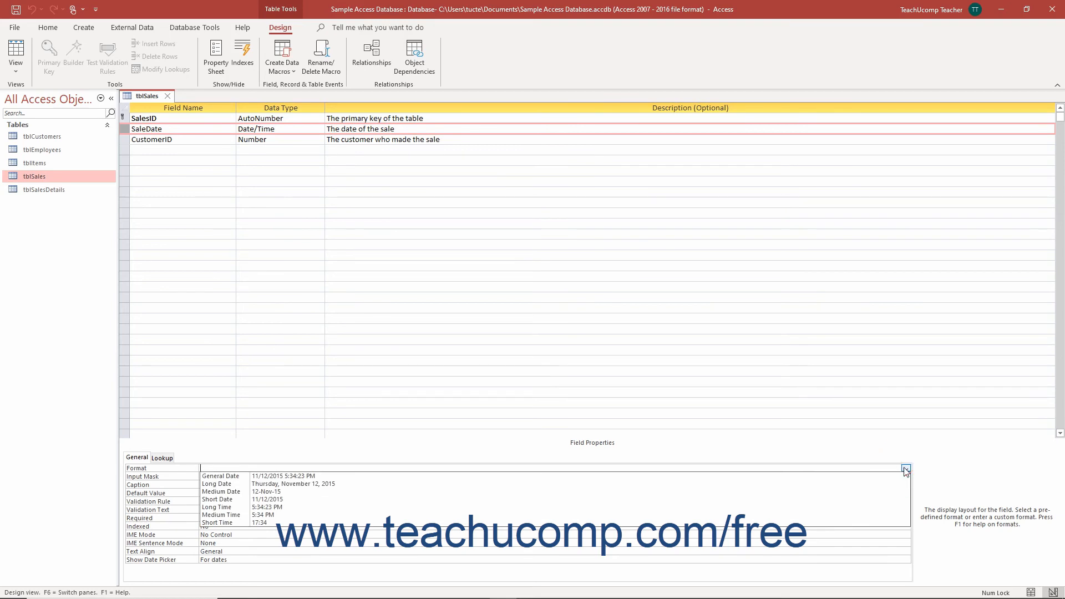
{"action": "left_click", "coordinate": [267, 499]}
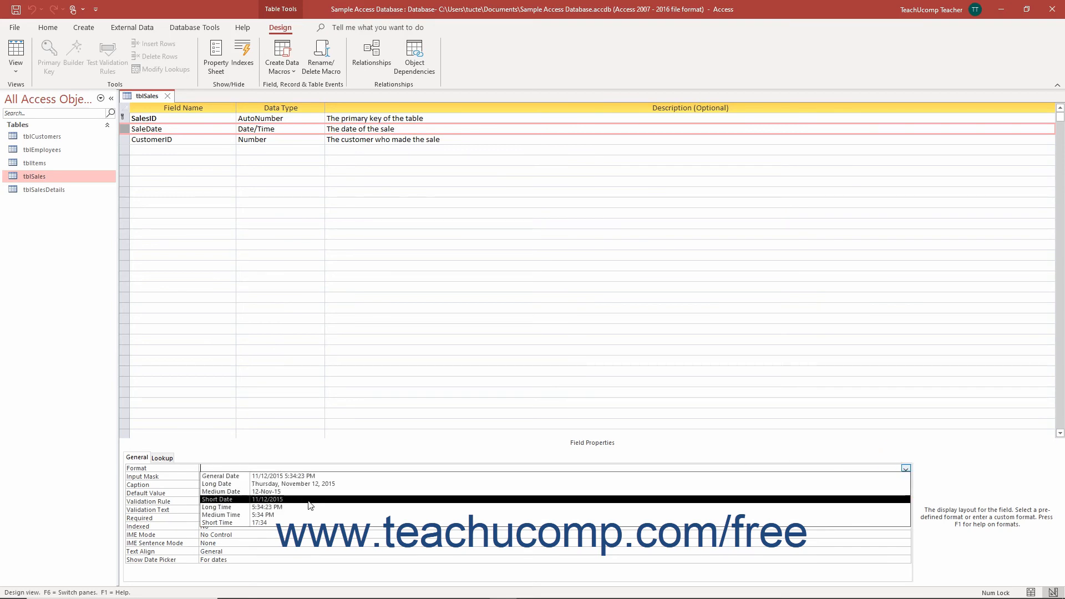
{"action": "left_click", "coordinate": [267, 499]}
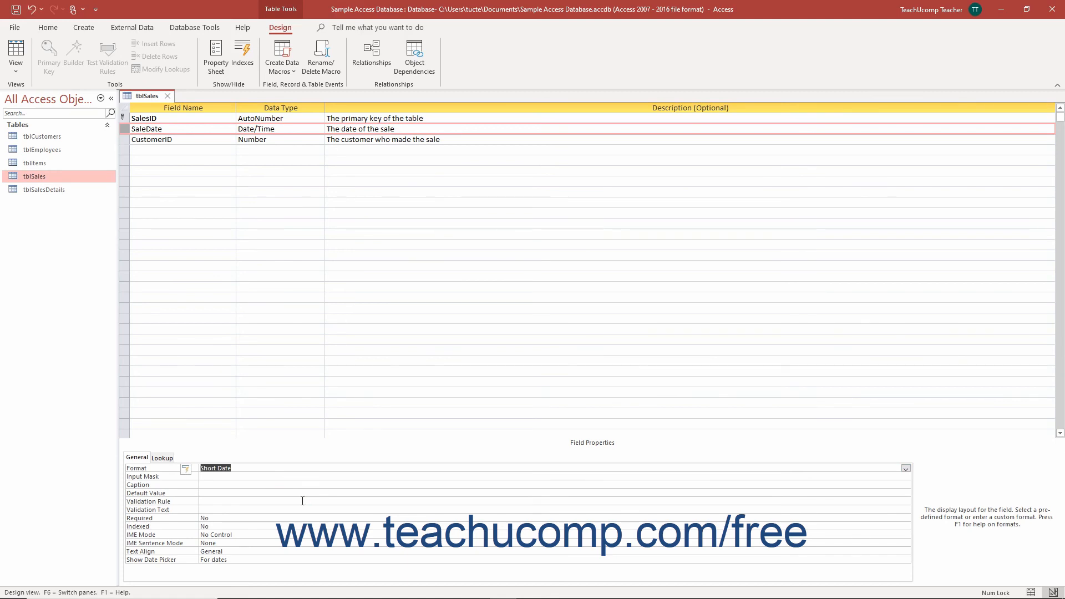